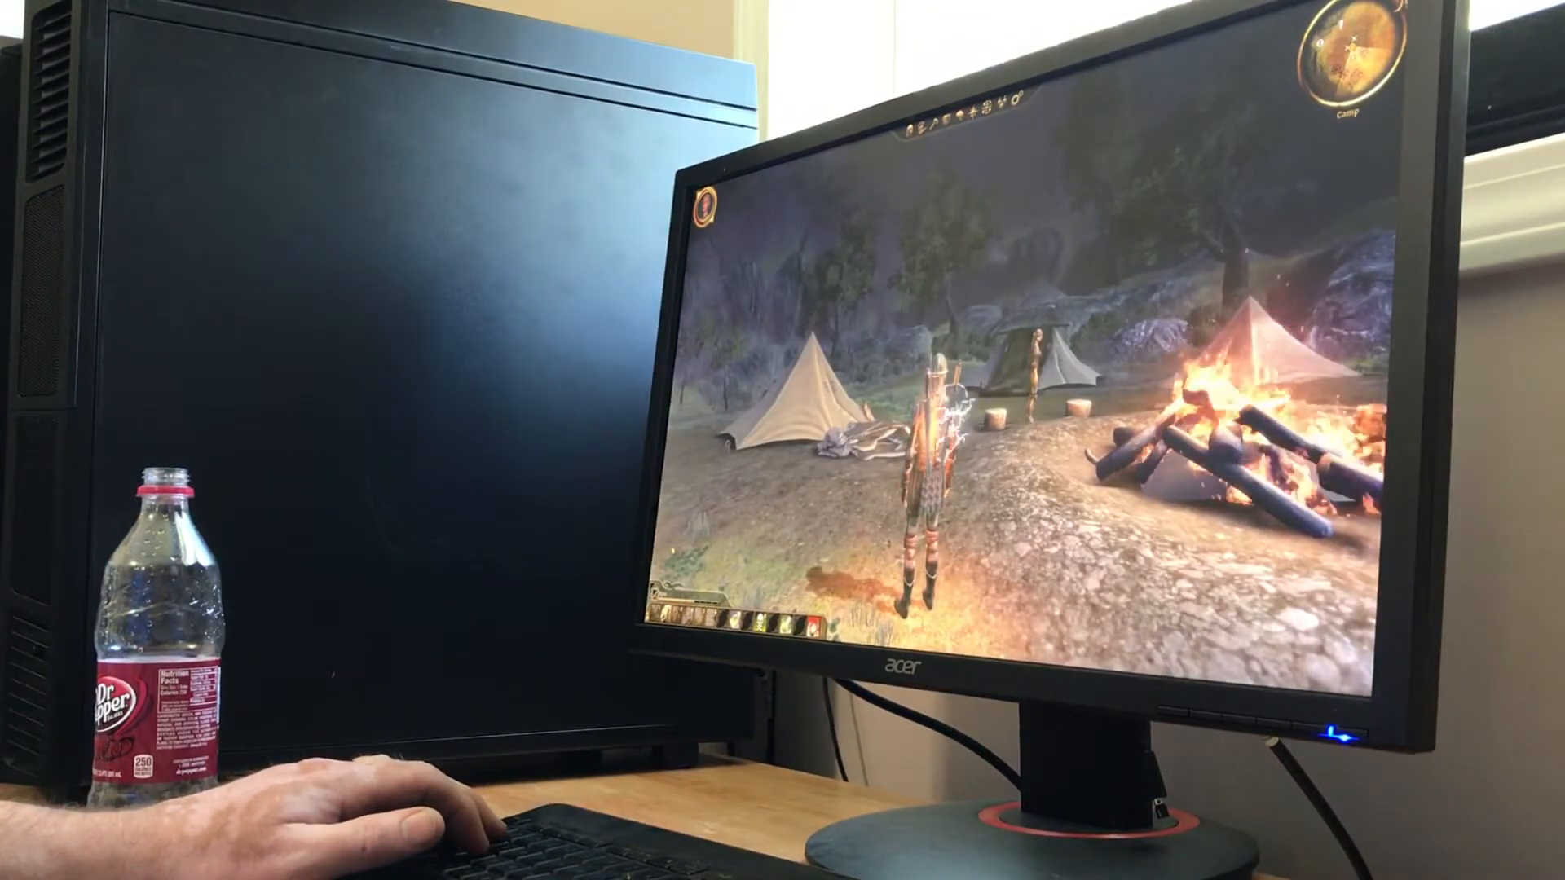
{"action": "key", "text": "Escape"}
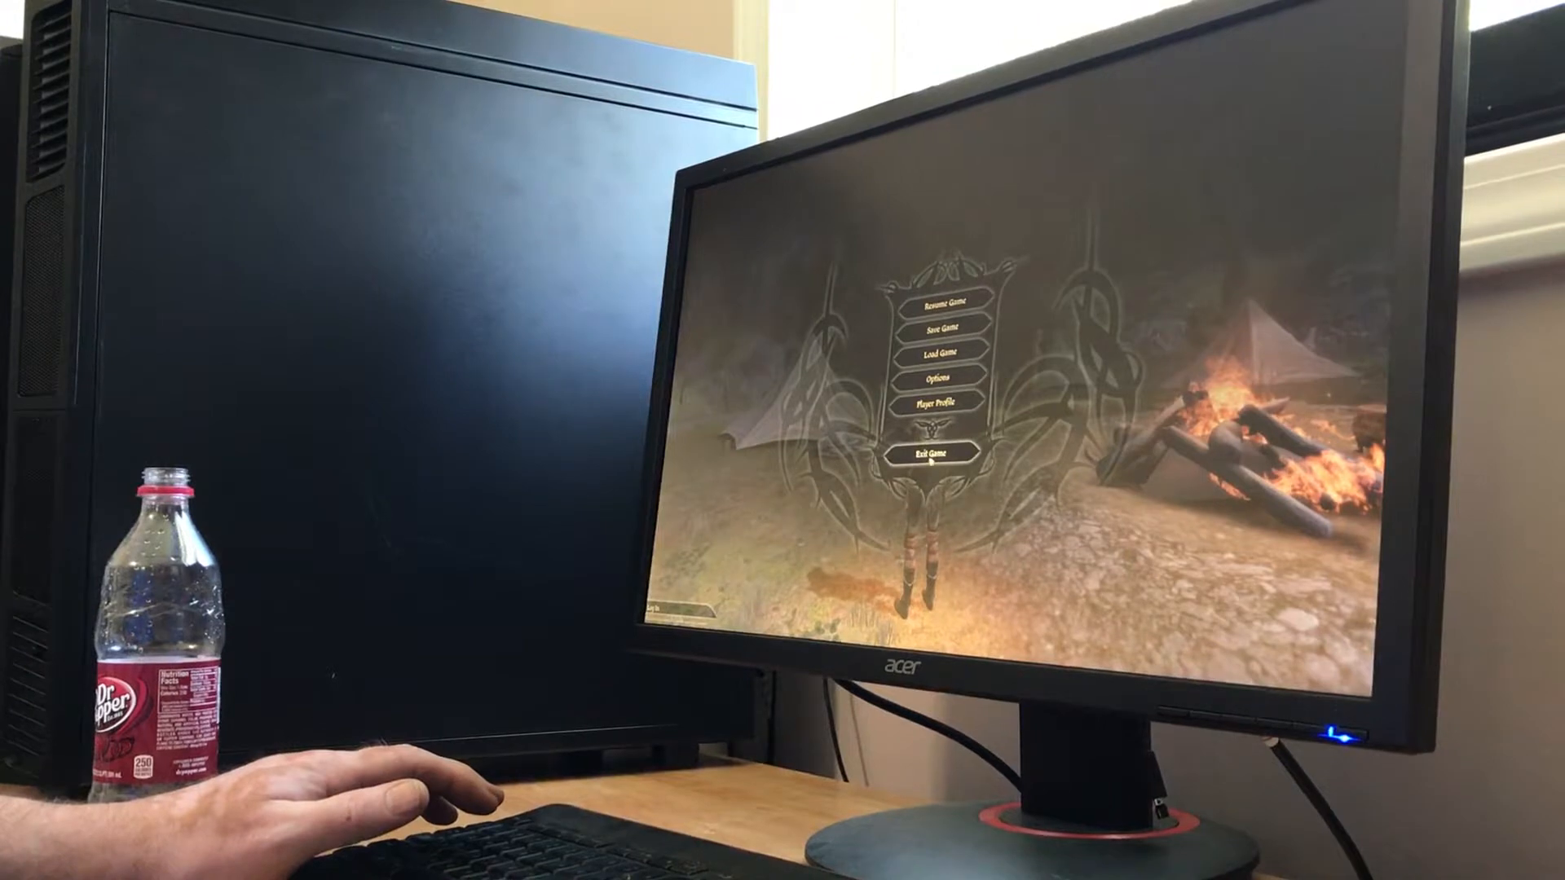
{"action": "left_click", "coordinate": [936, 458]}
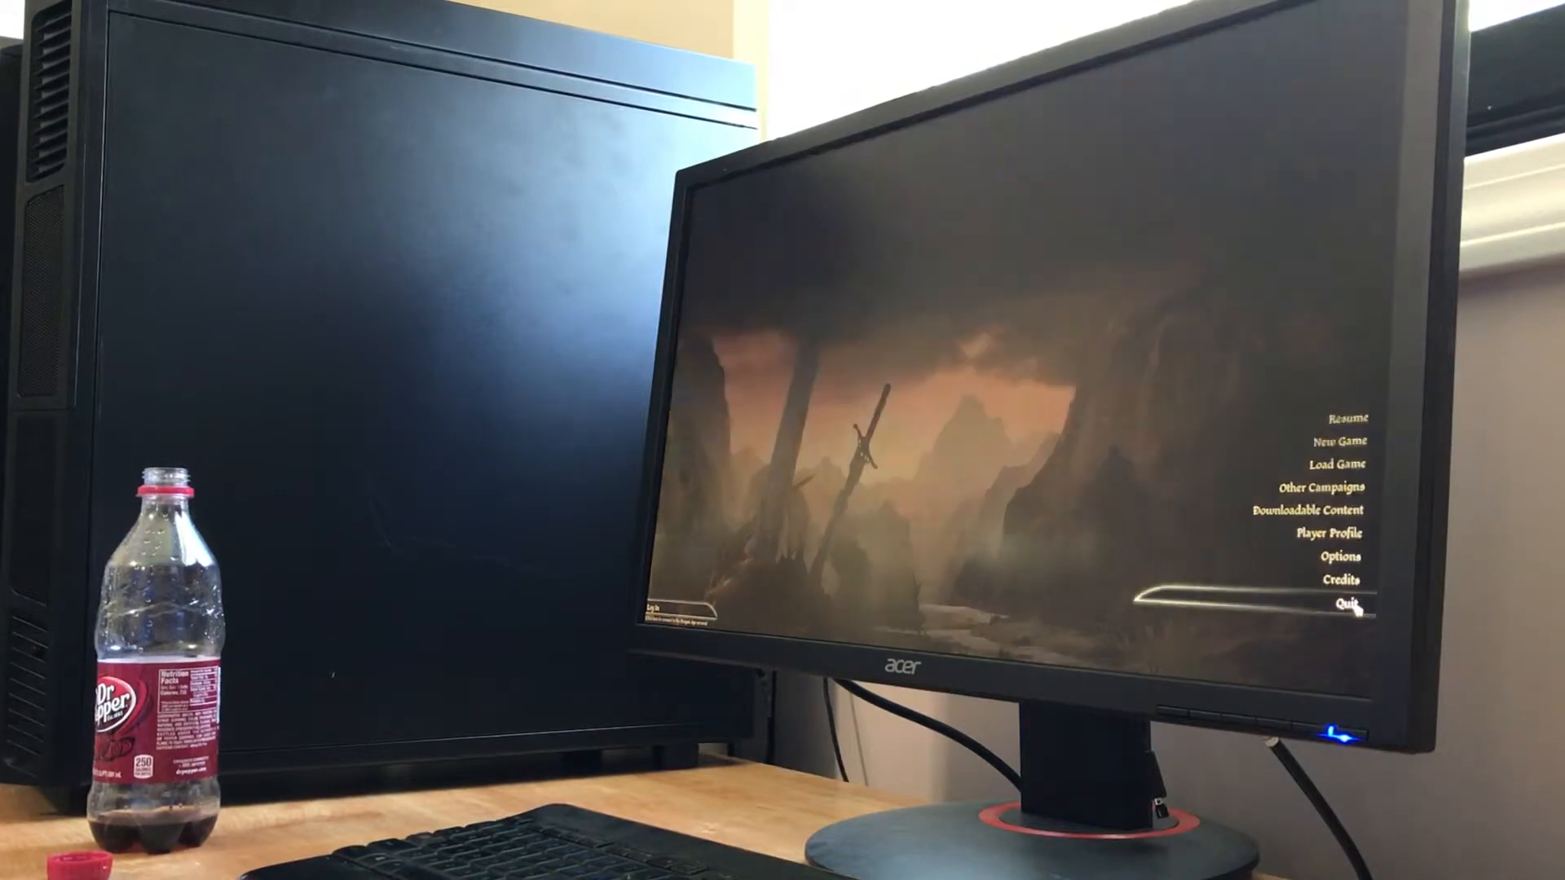
{"action": "left_click", "coordinate": [1349, 607]}
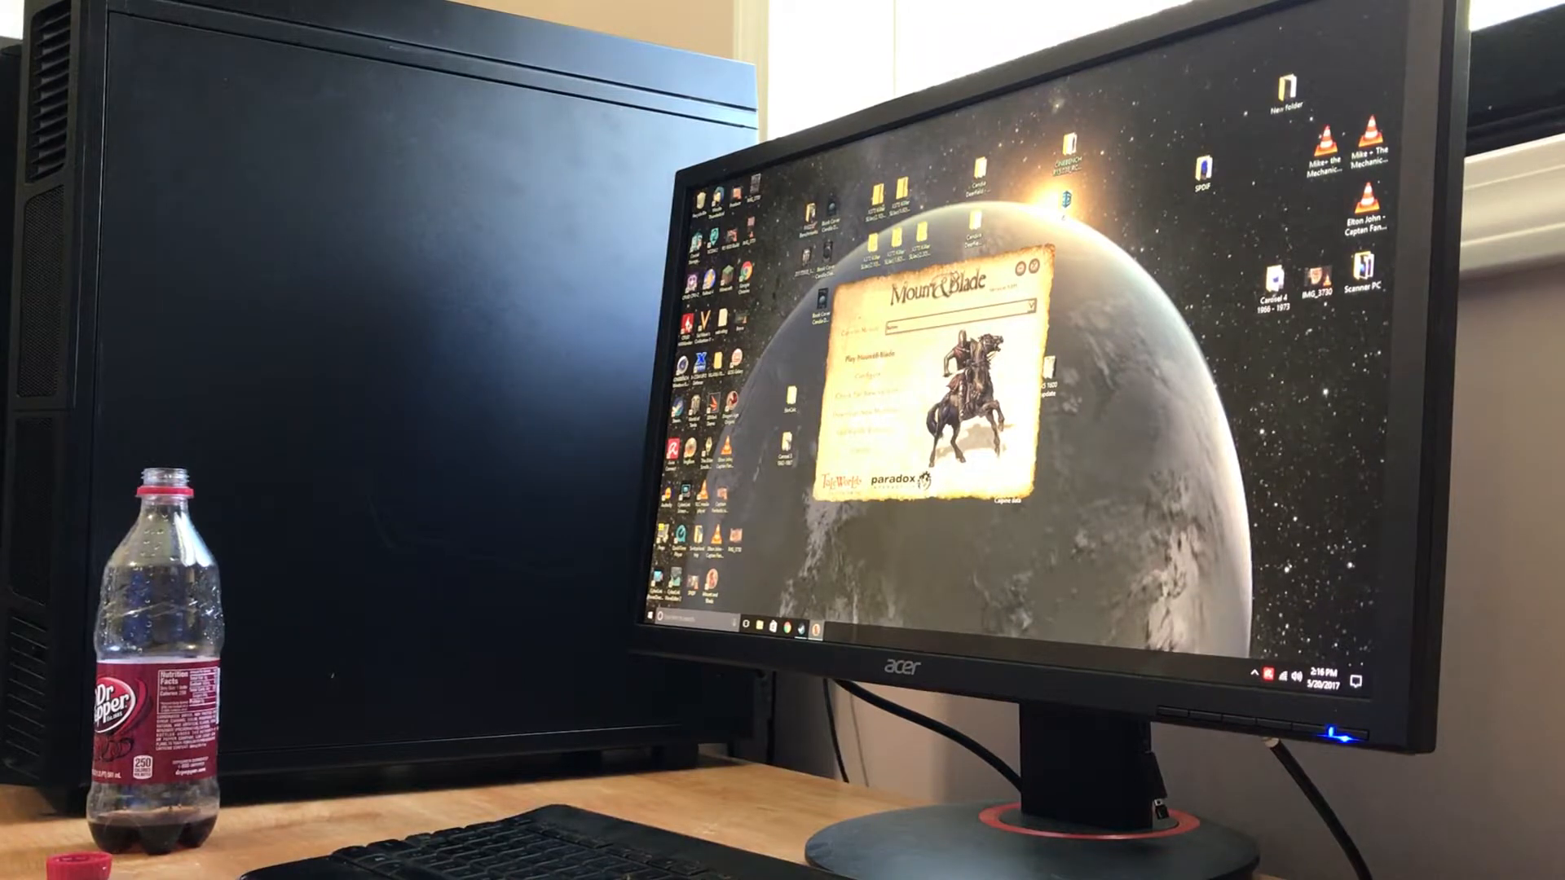
{"action": "left_click", "coordinate": [1030, 272]}
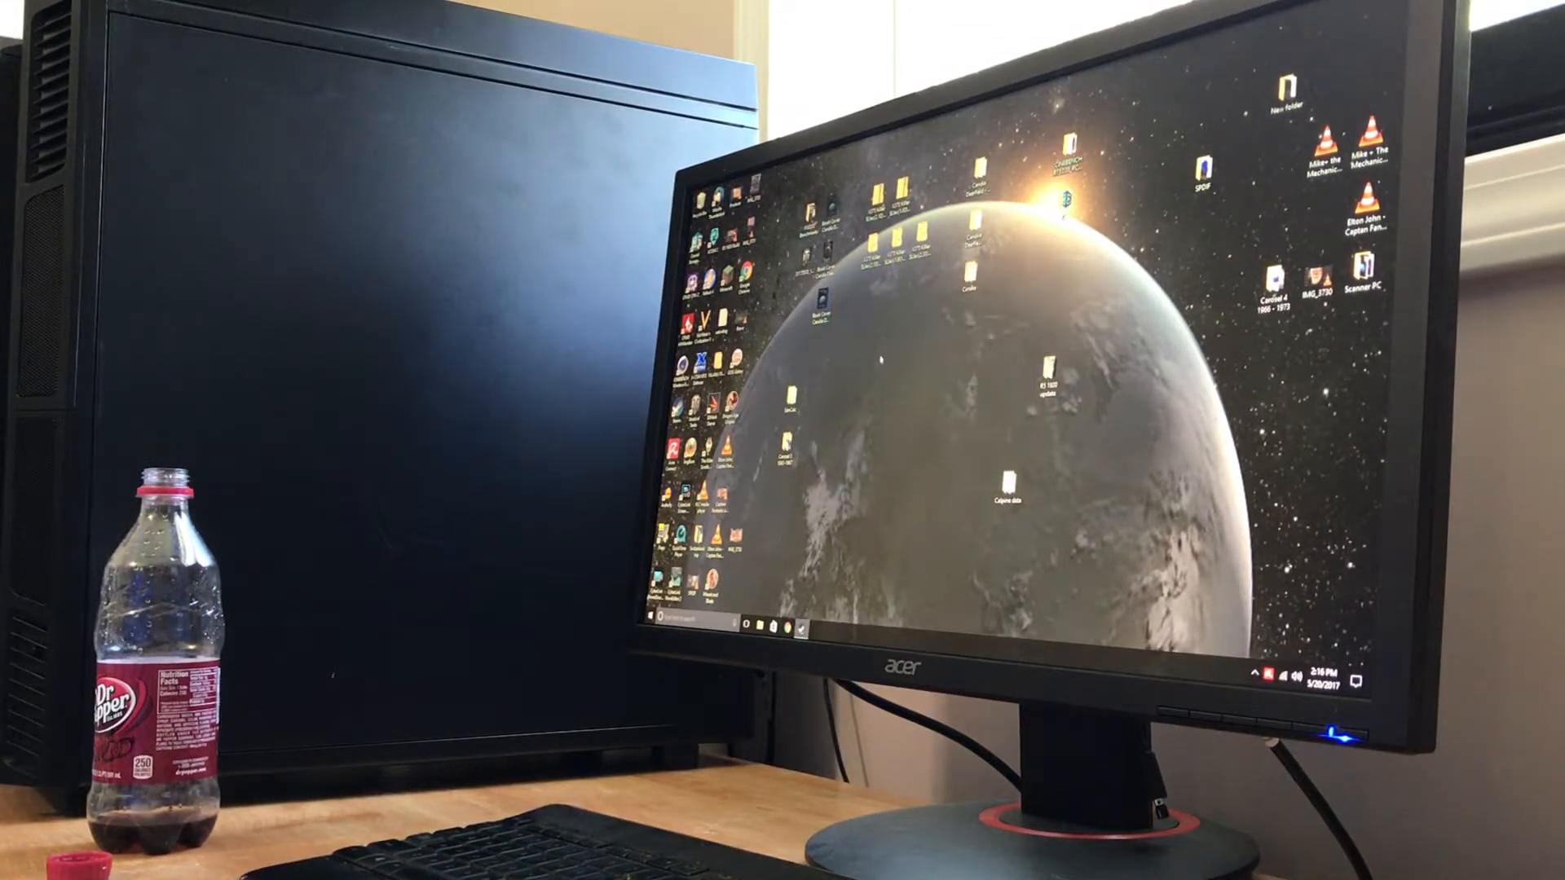